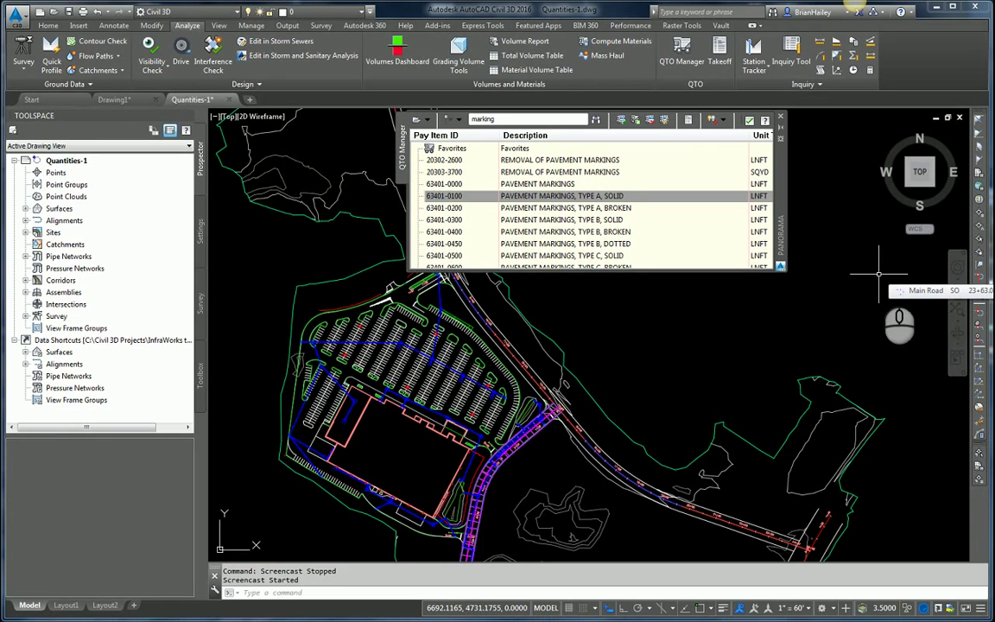
# Highlight all drawing objects that have pay items assigned via QTO Manager
pyautogui.click(718, 119)
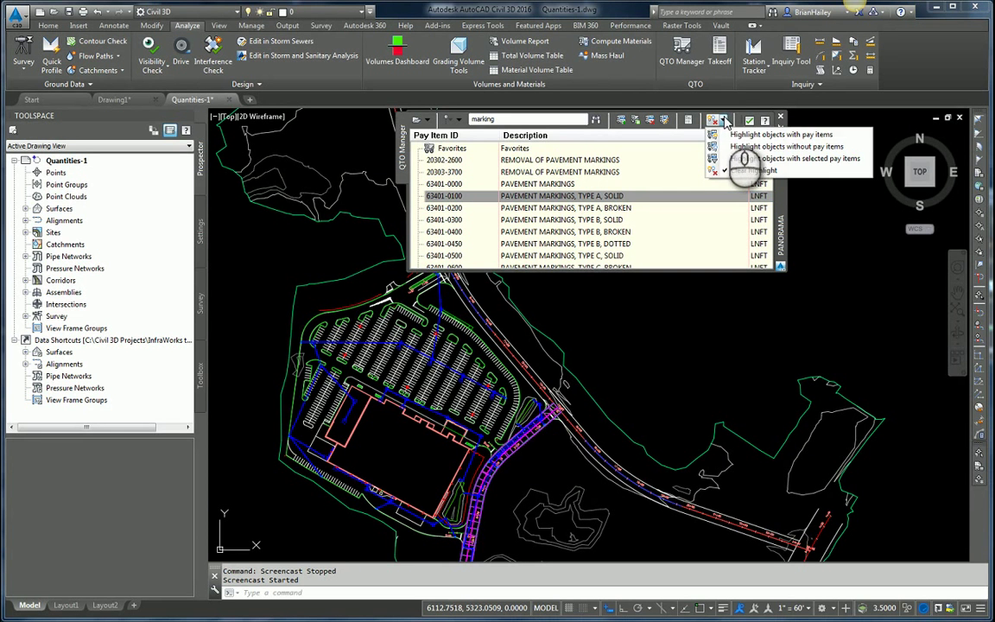
pyautogui.moveTo(780, 134)
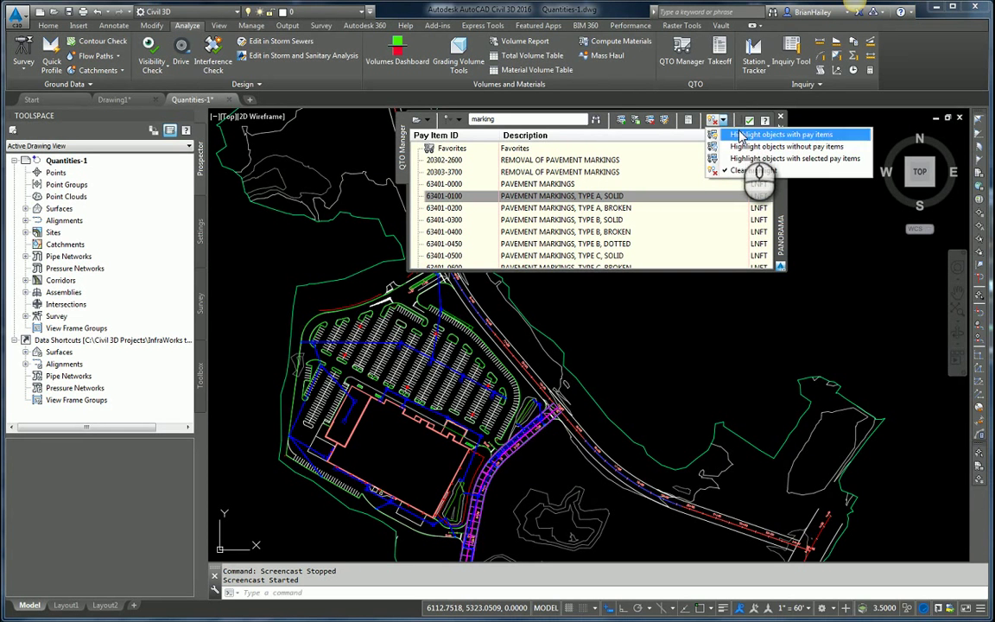
pyautogui.click(781, 134)
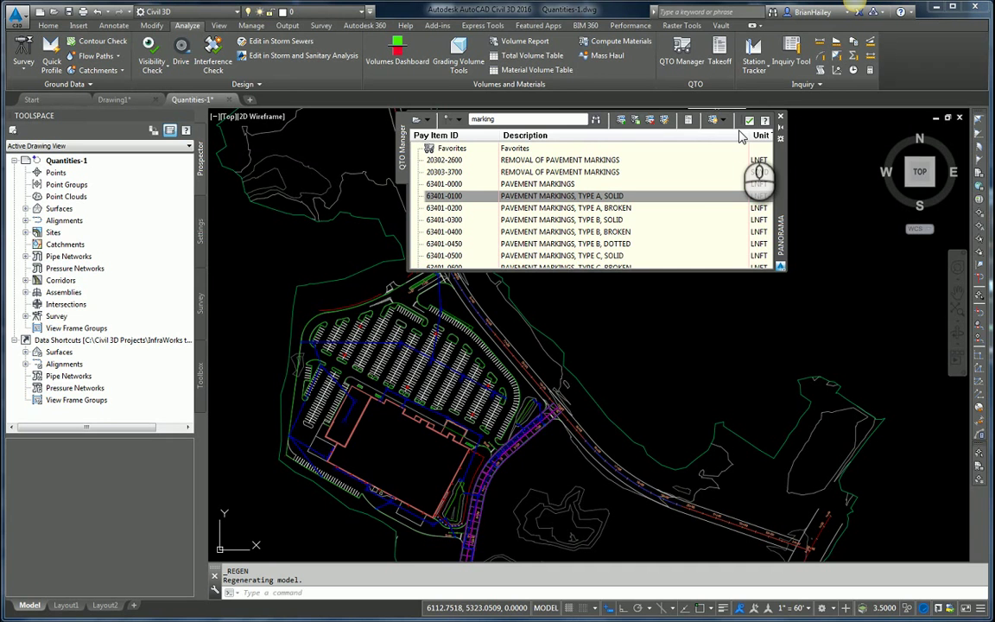
# Switch highlighting to only objects carrying the selected pavement marking pay item
pyautogui.click(719, 119)
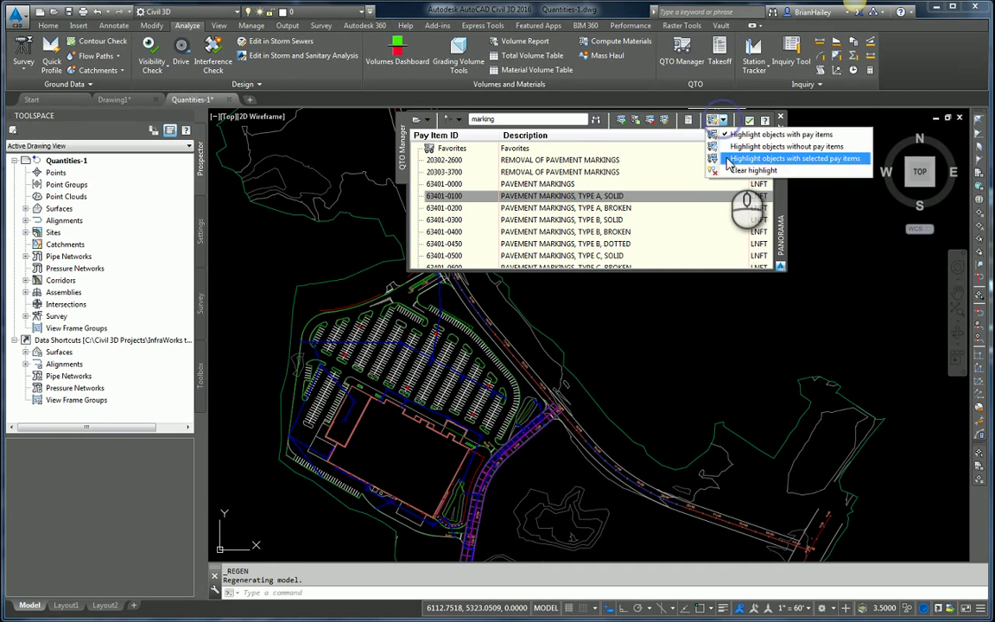
pyautogui.click(793, 159)
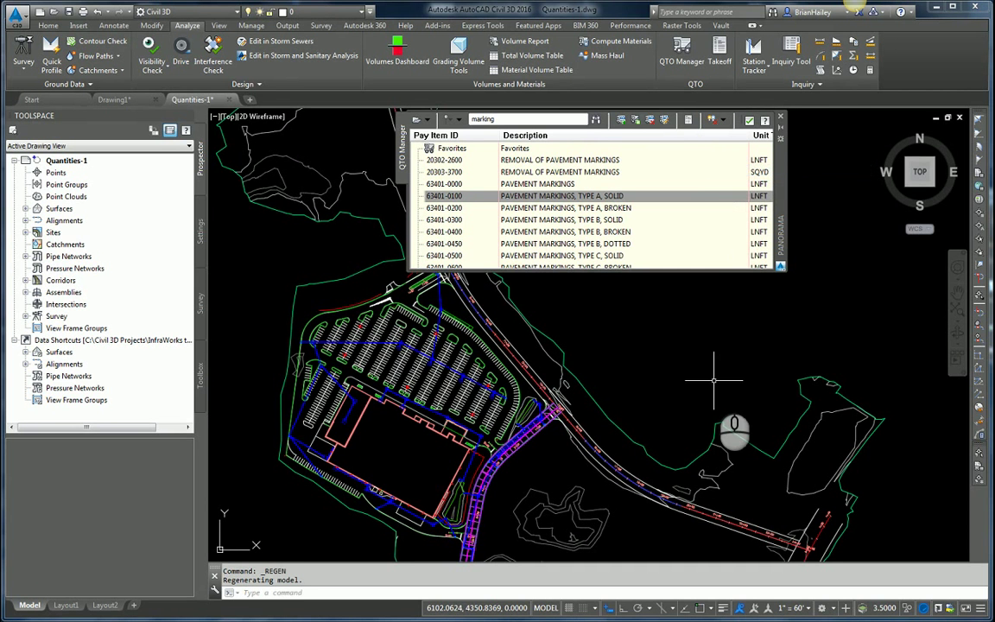
pyautogui.moveTo(711, 380)
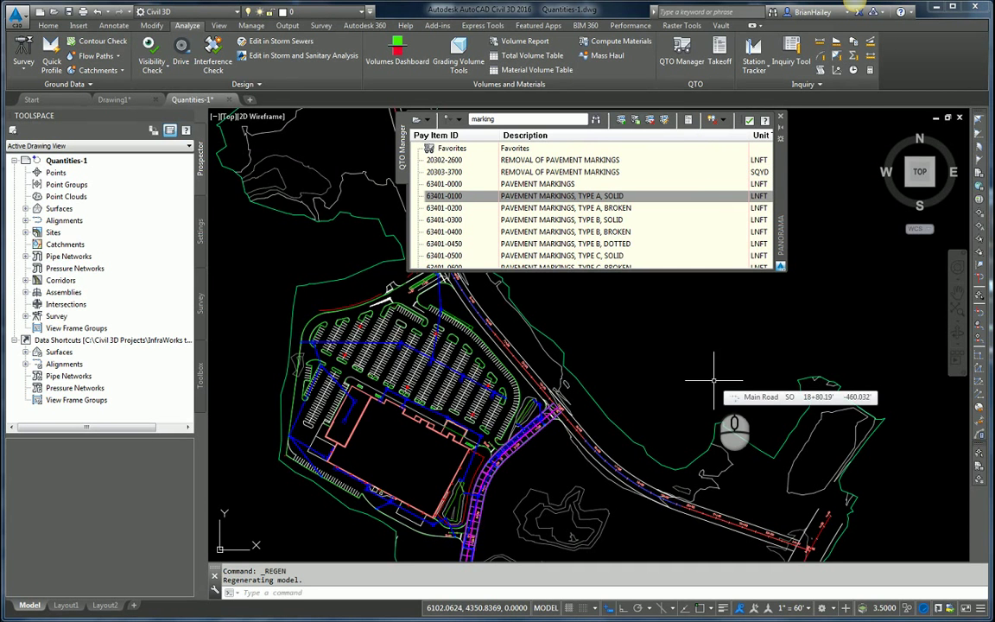
pyautogui.moveTo(715, 387)
pyautogui.write('OP')
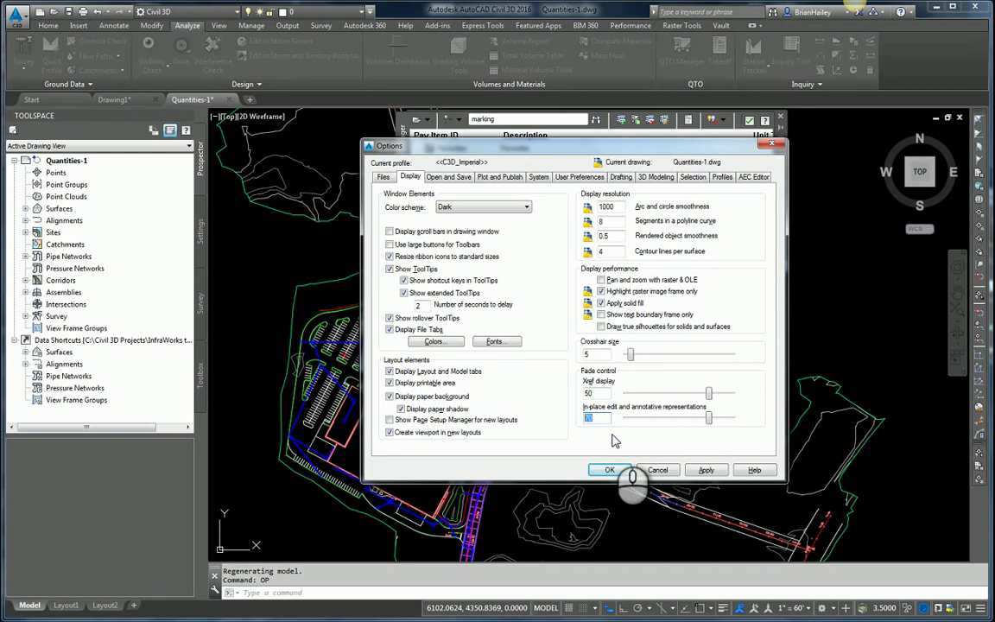
# Set the in-place edit and annotative representations fade value to 20 and confirm
pyautogui.write('20')
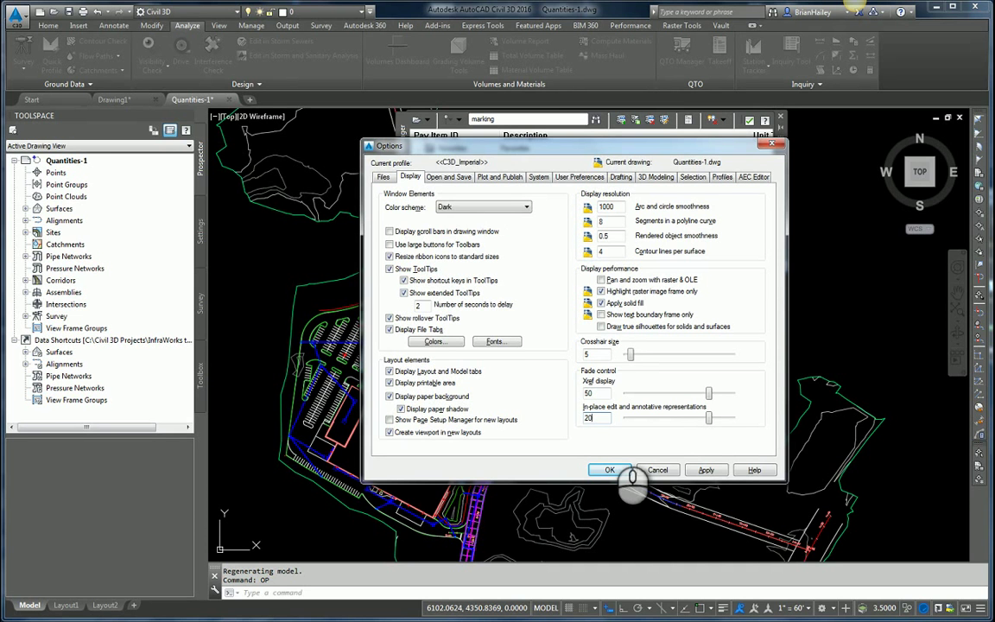
pyautogui.click(608, 470)
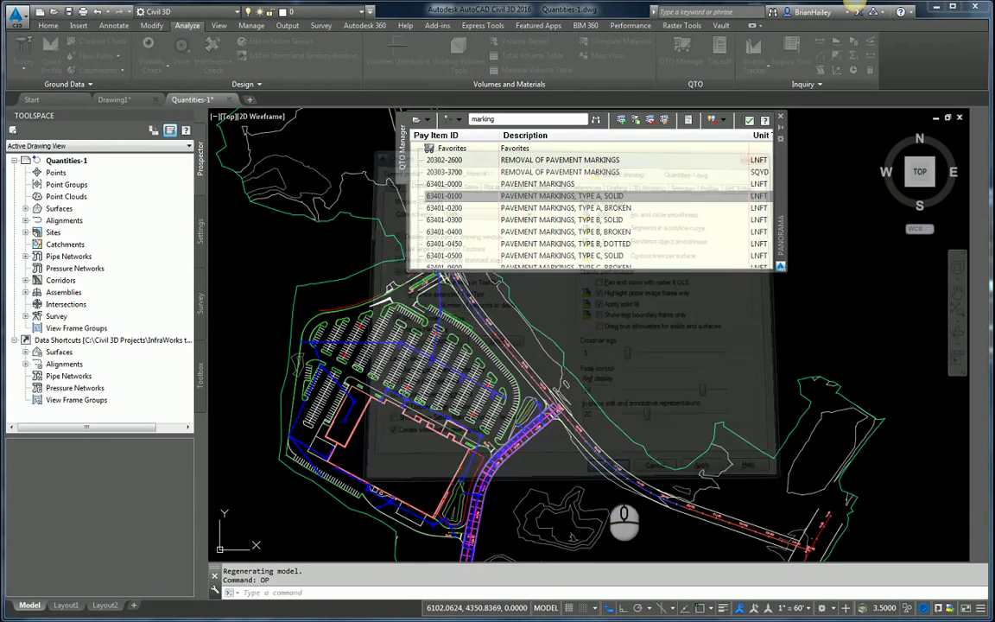
# Re-highlight objects with pay items so they stand out against the faded drawing
pyautogui.click(722, 119)
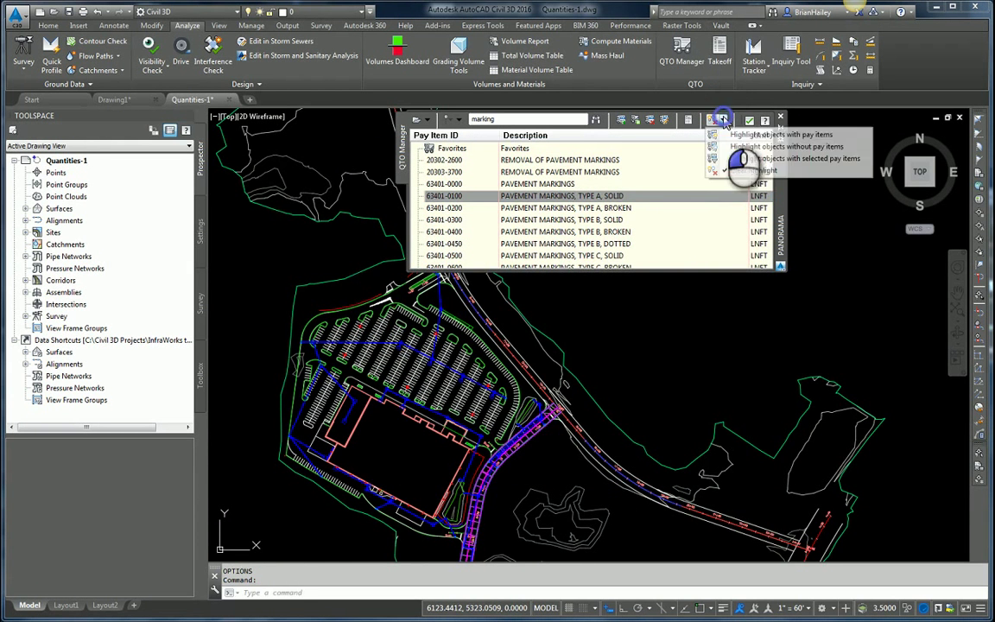
pyautogui.click(722, 119)
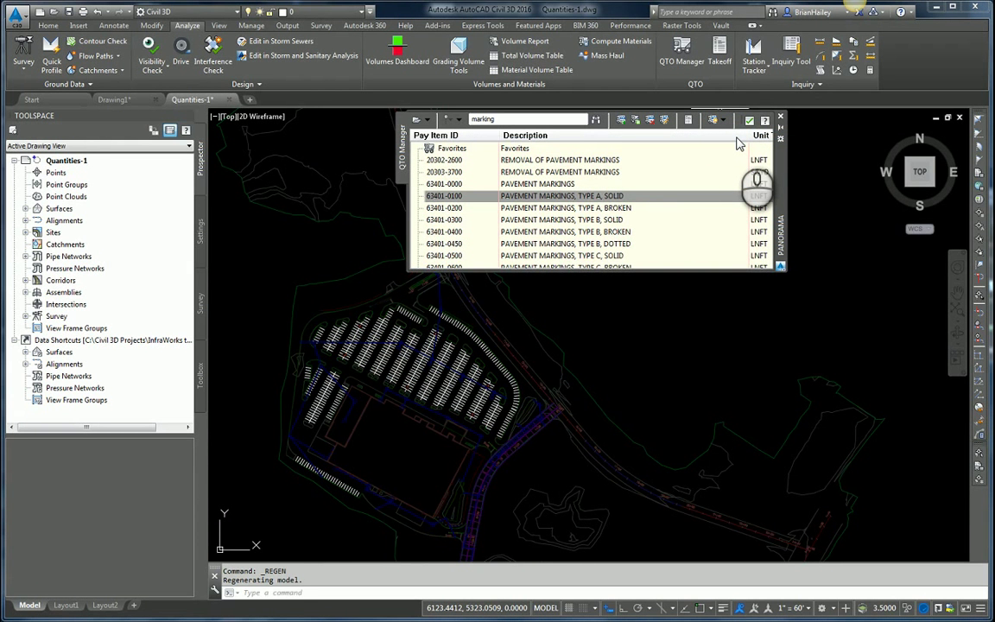